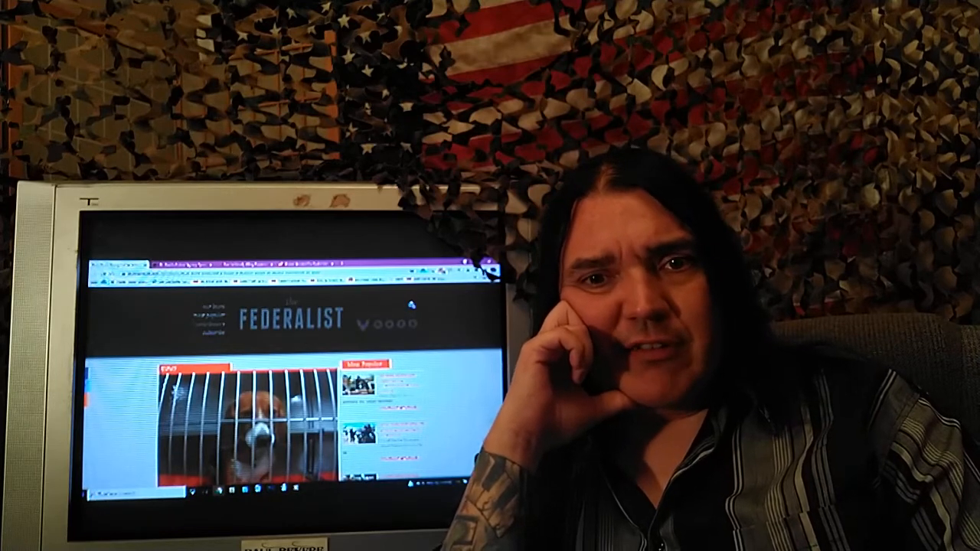
scroll("down", 3)
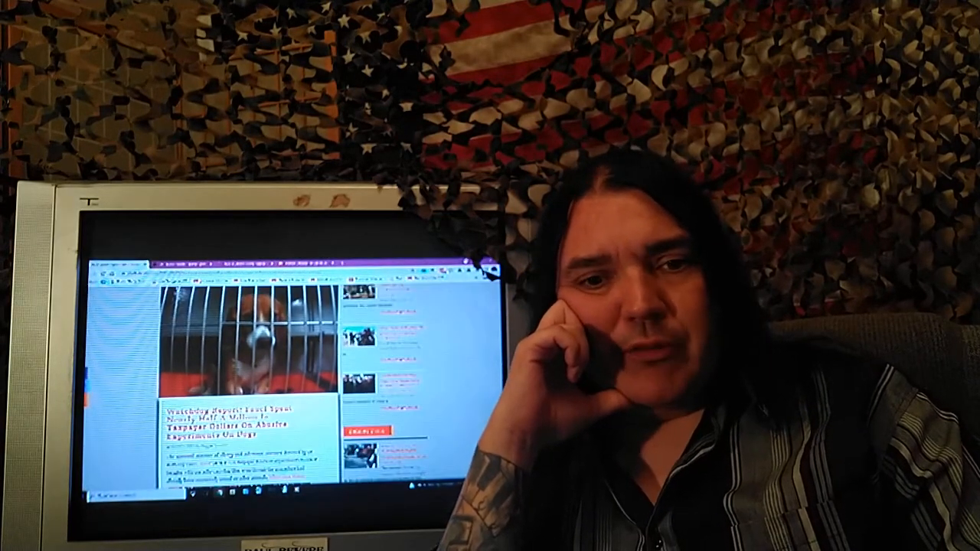